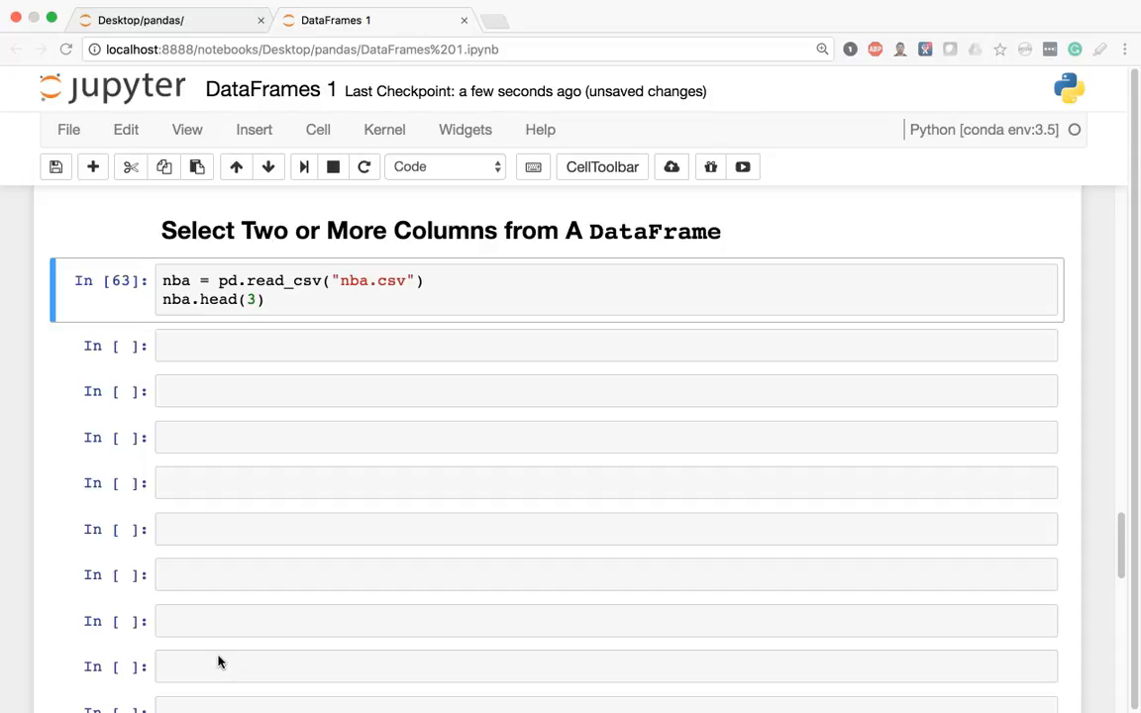
# - Run the cell that reads nba.csv and shows nba.head(3)
pyautogui.click(538, 297)
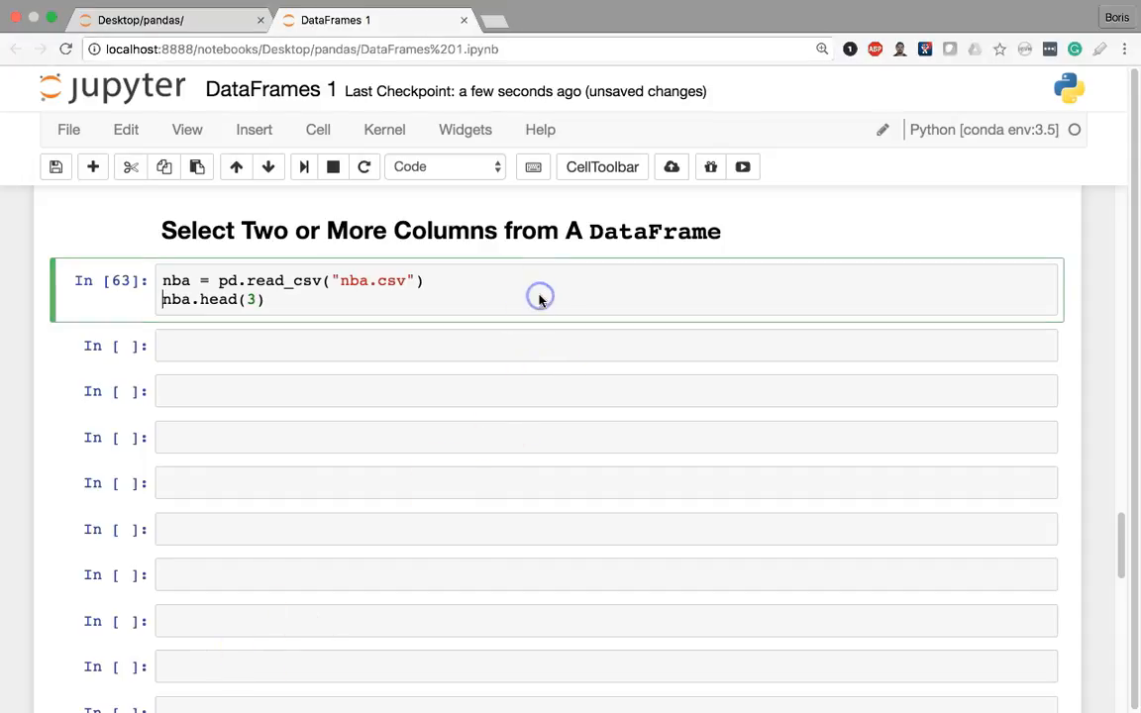
pyautogui.press('shift+enter')
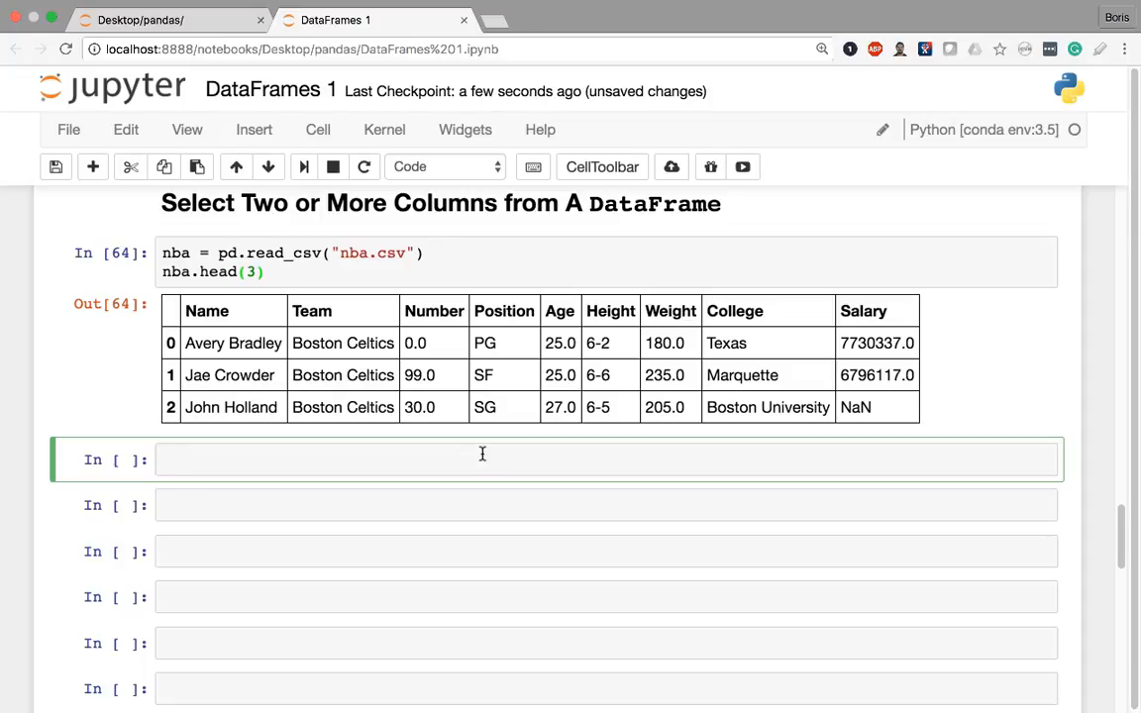
# - Run nba[["Name", "Team"]] to show a two-column table of player names and teams
pyautogui.write('nba')
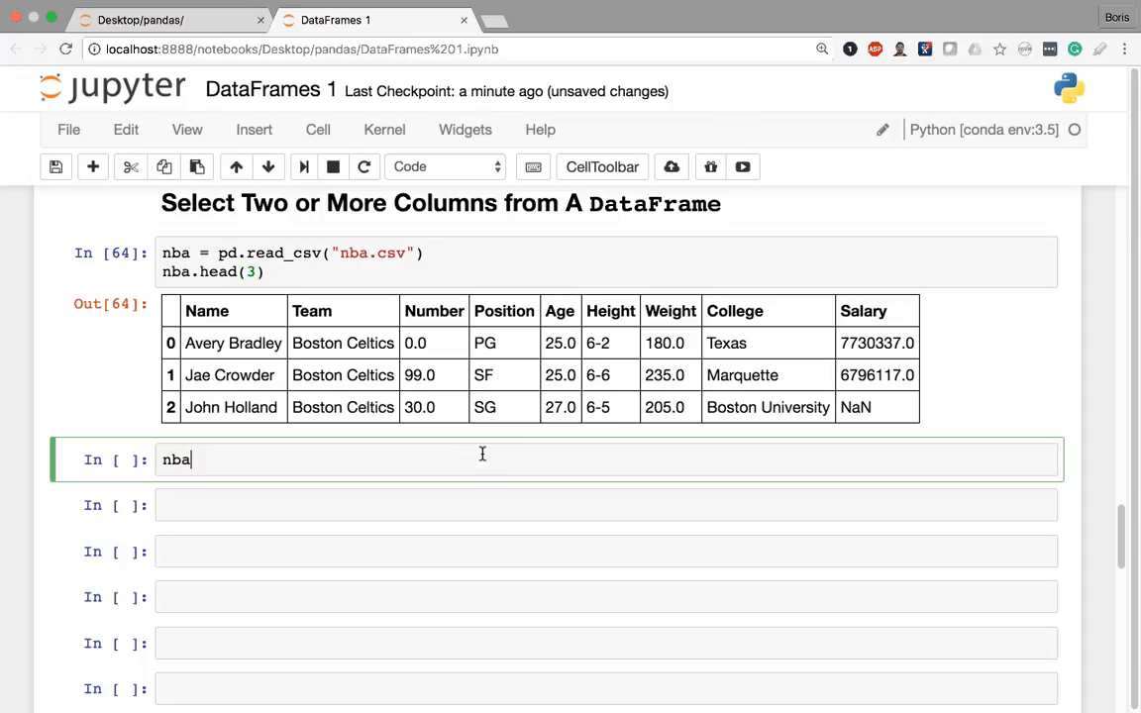
pyautogui.write('[')
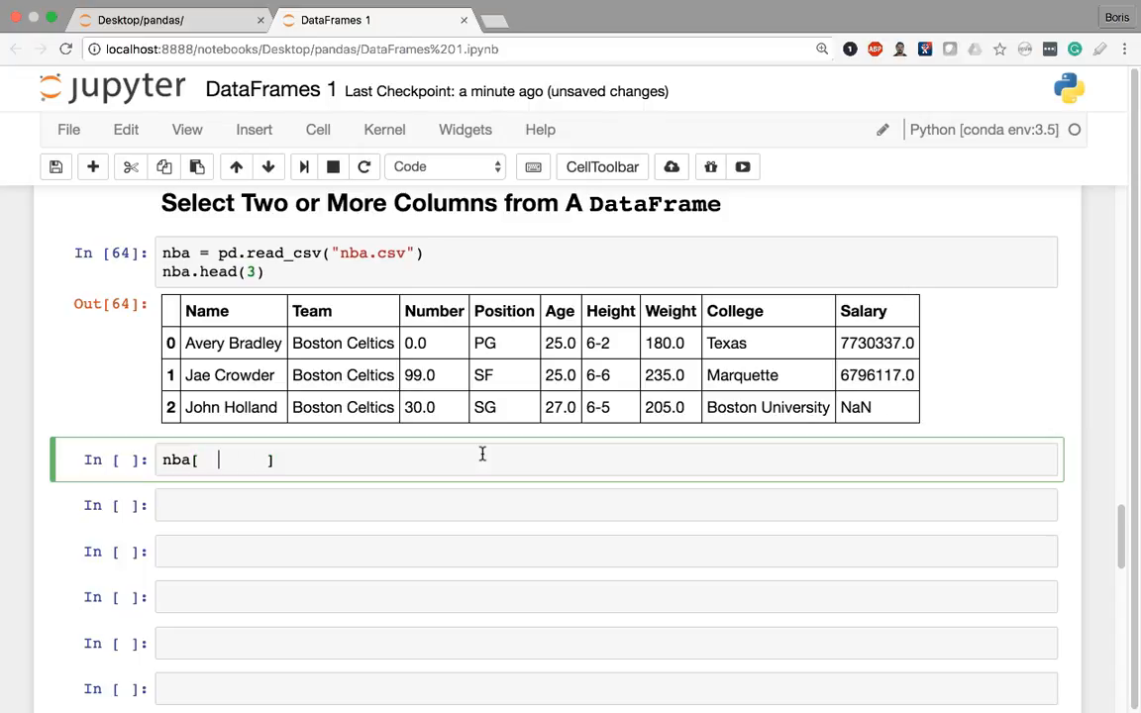
pyautogui.write('[')
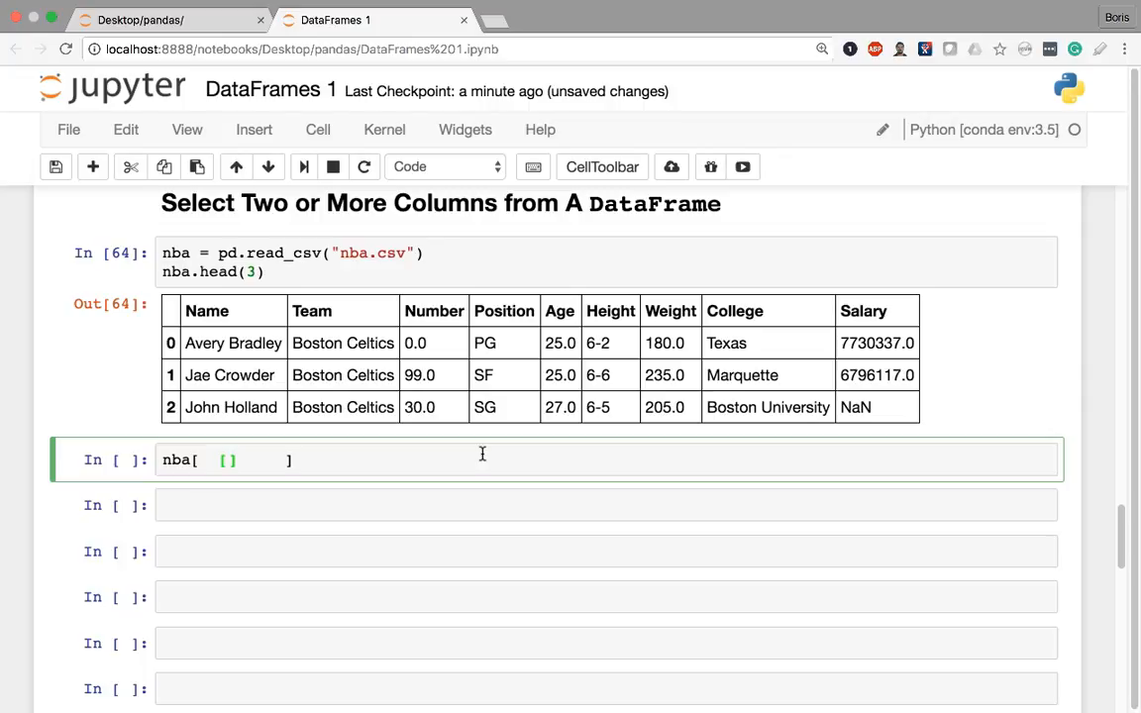
pyautogui.write('"Name"')
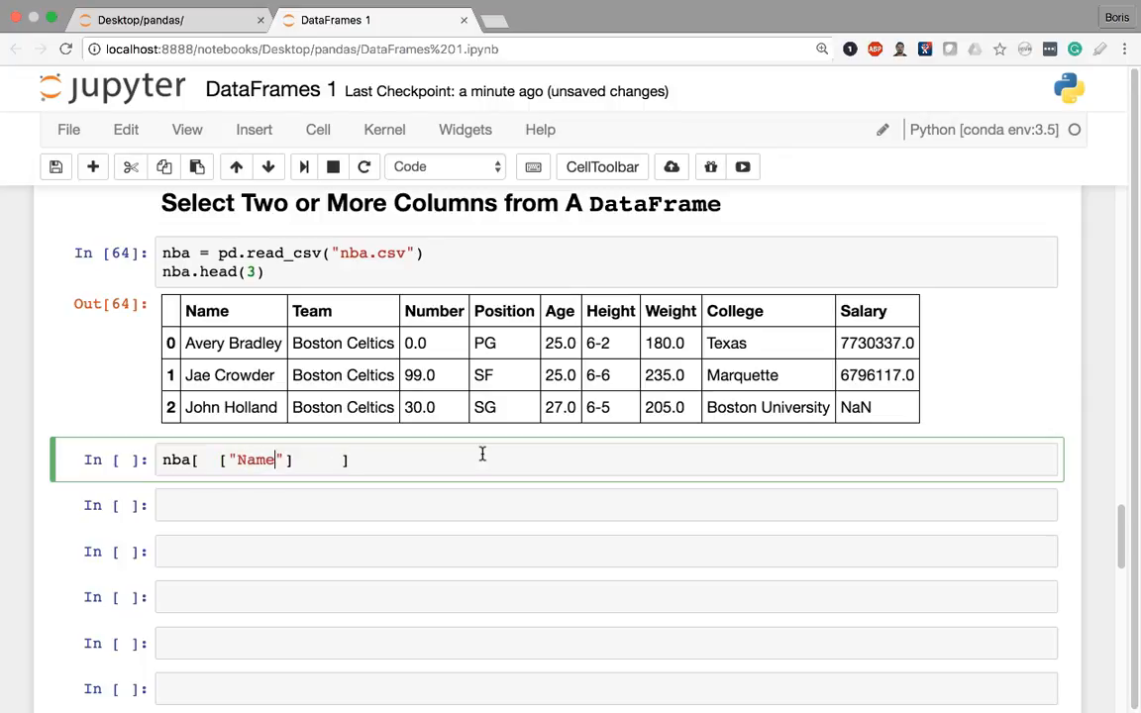
pyautogui.write(', "T')
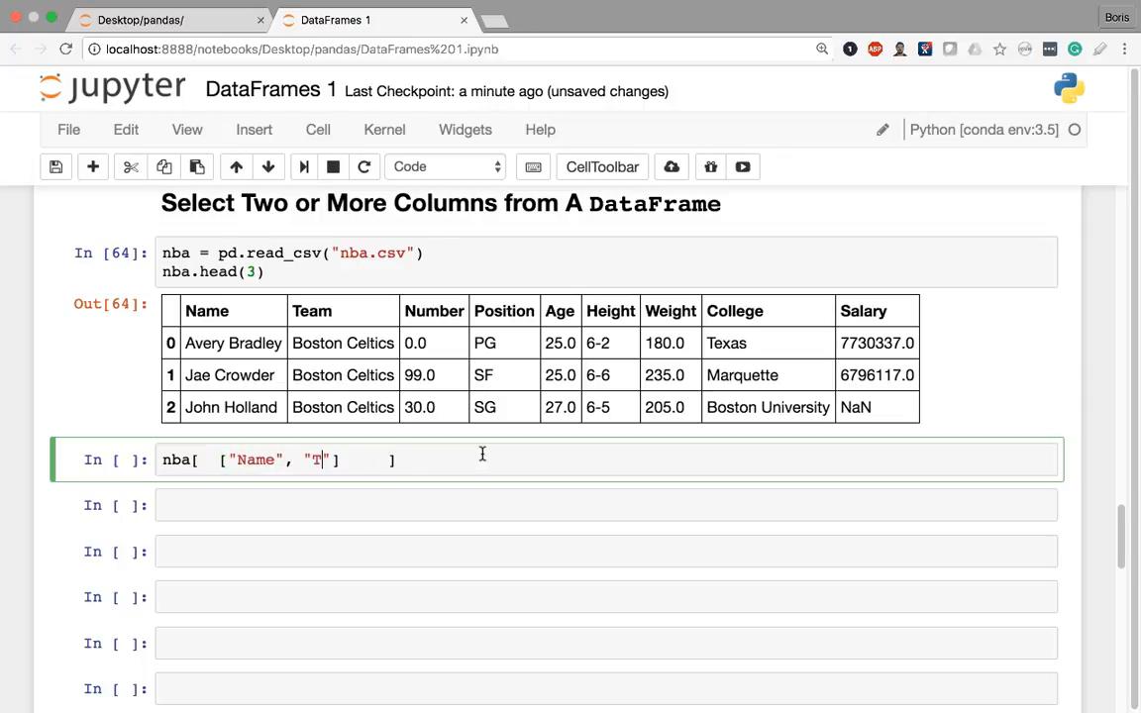
pyautogui.write('eam')
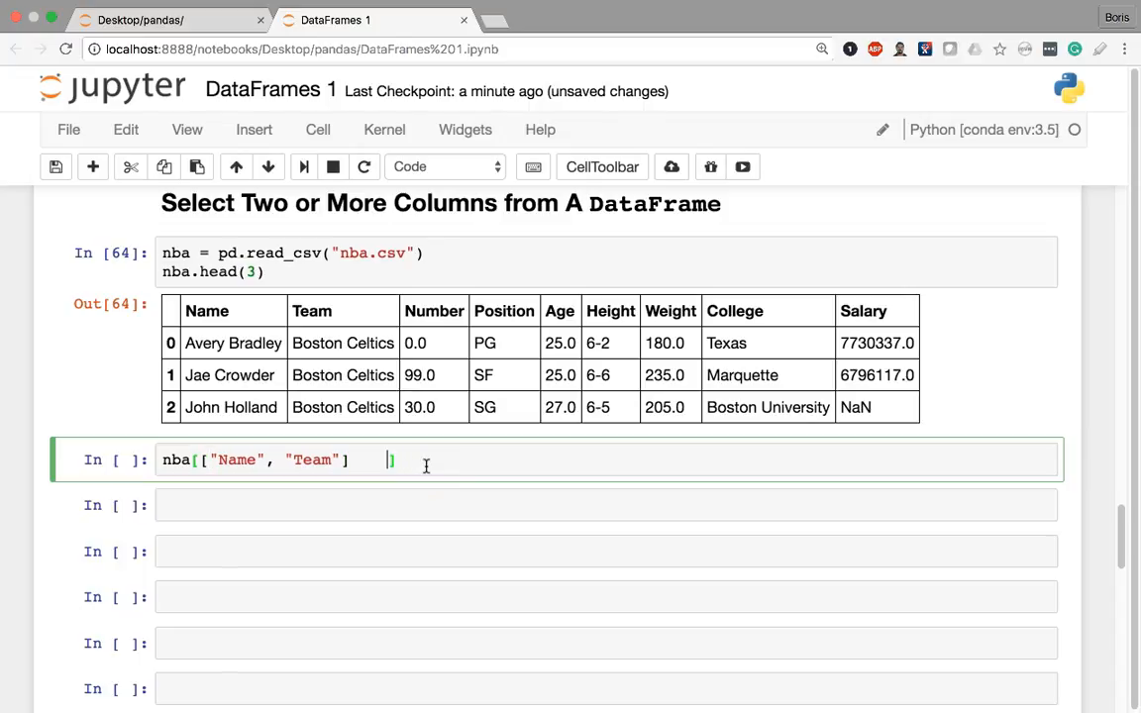
pyautogui.write(']')
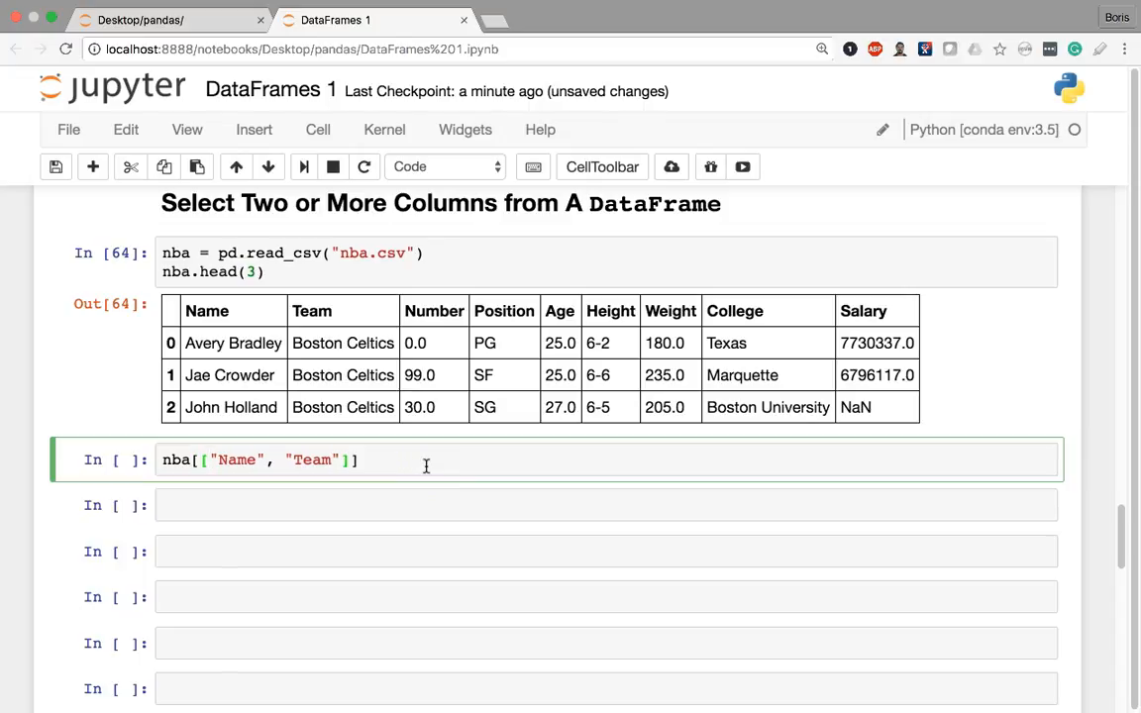
pyautogui.press('shift+enter')
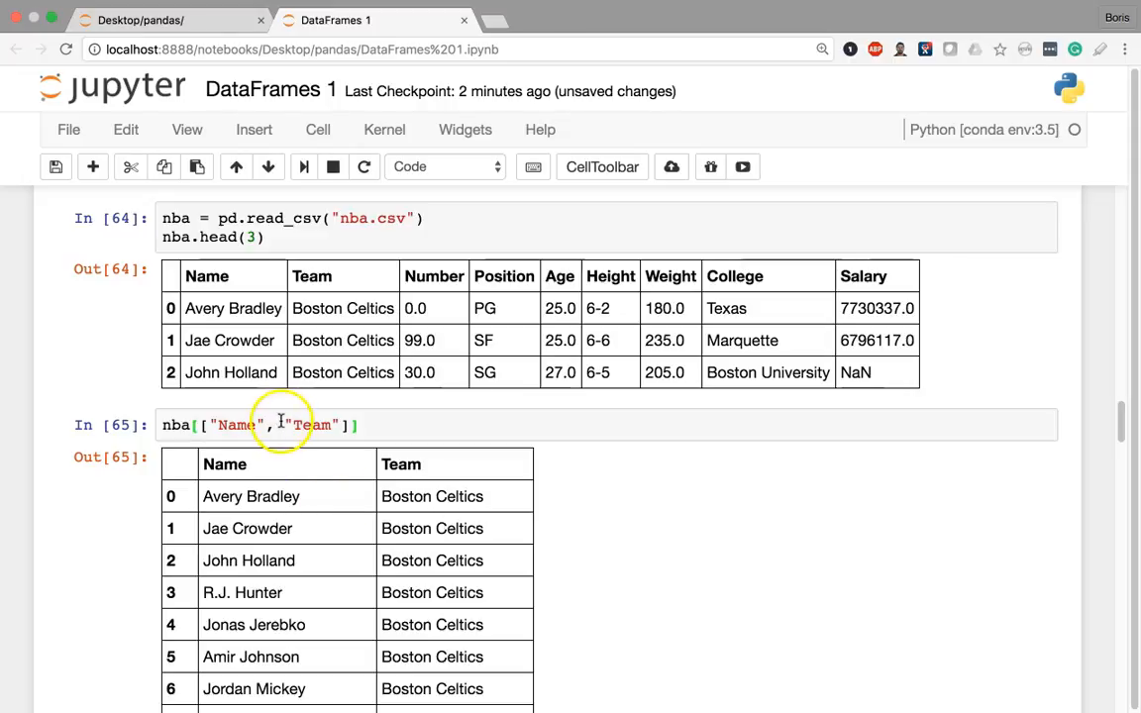
# - Change the selection to nba[["Team", "Name"]].head(3) and start a new line in the cell
pyautogui.click(281, 424)
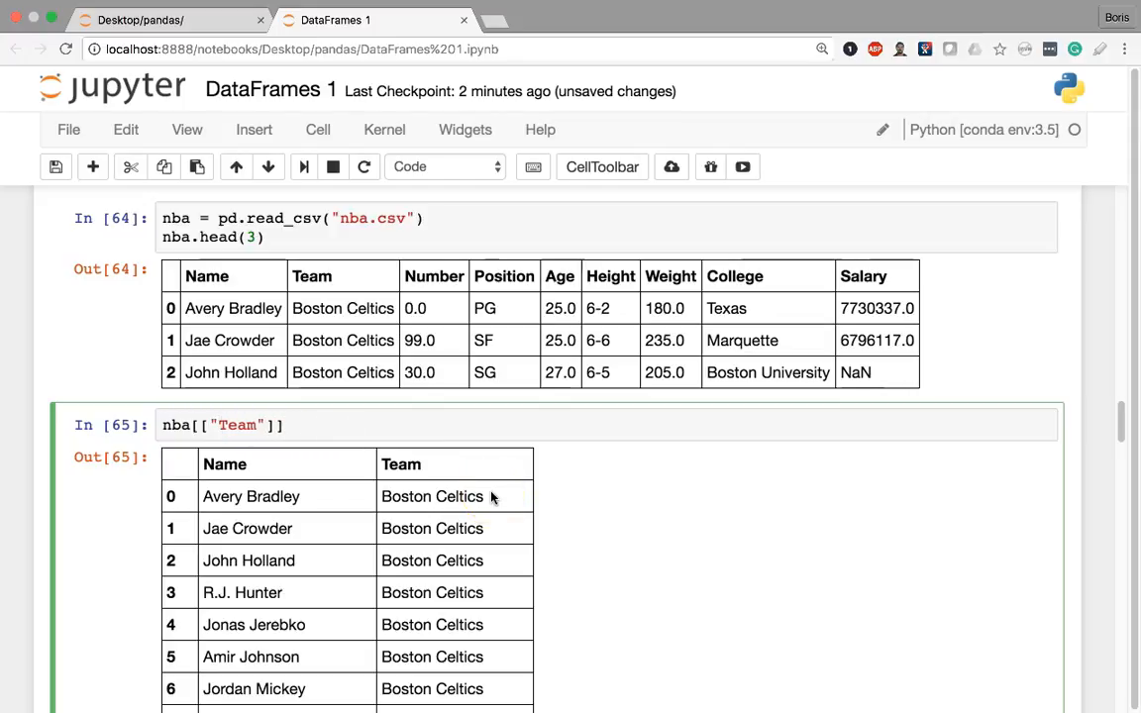
pyautogui.write(',')
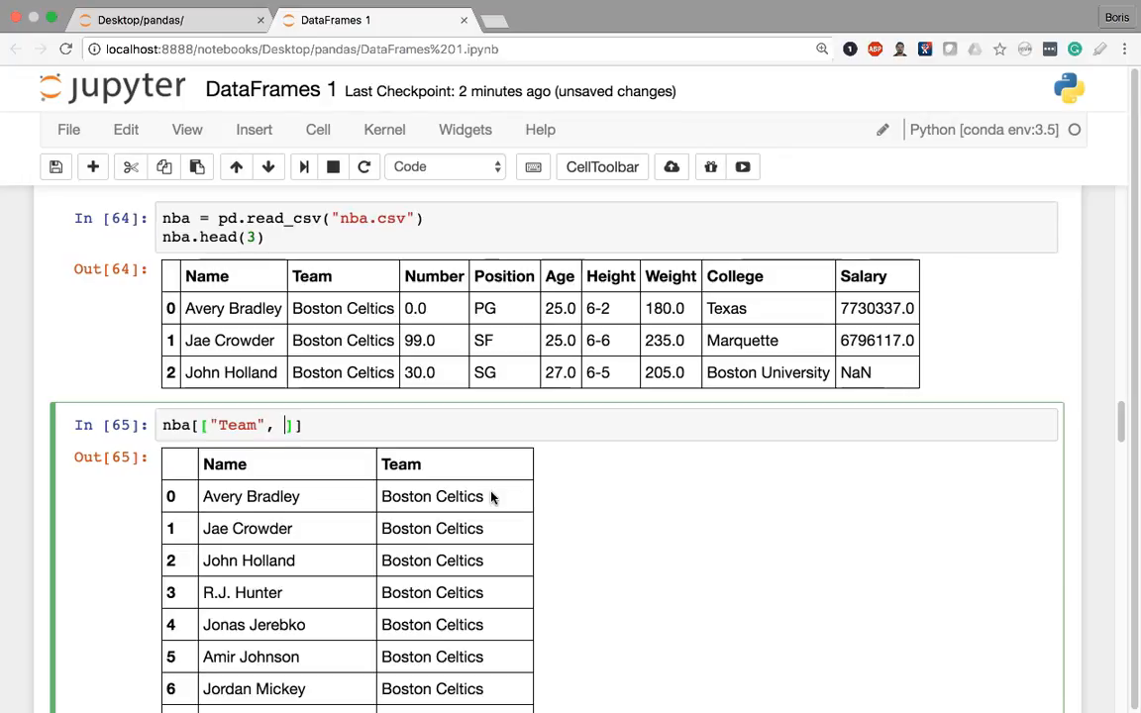
pyautogui.write('"Name"')
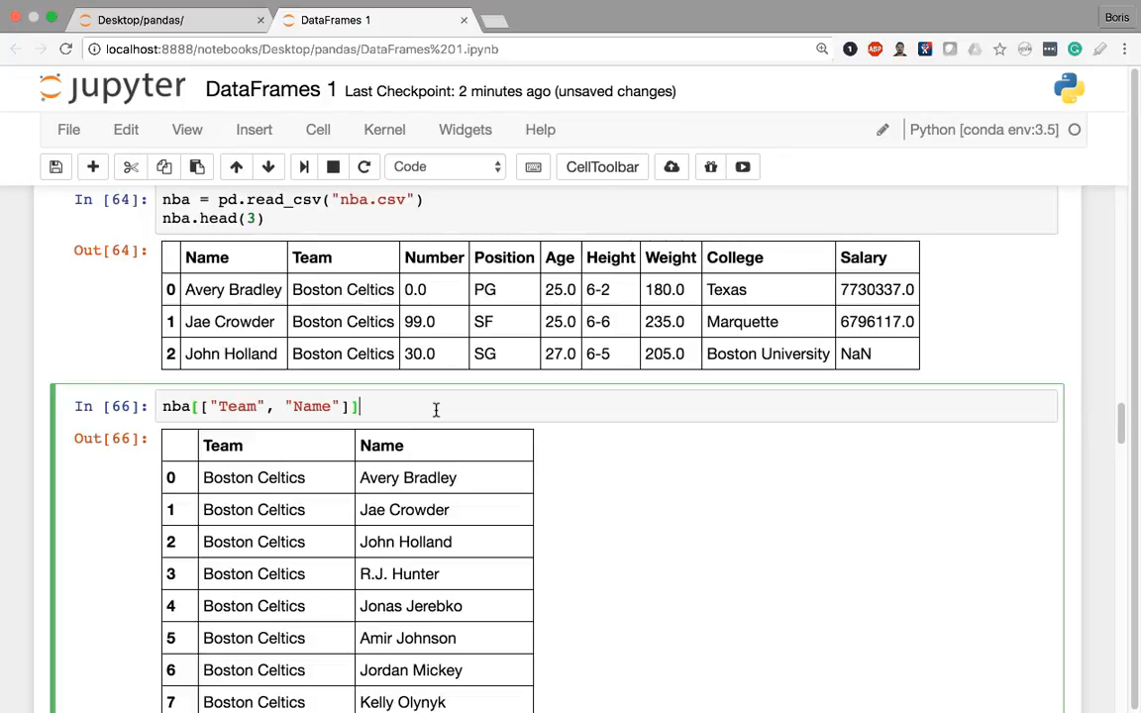
pyautogui.write('.head(3)')
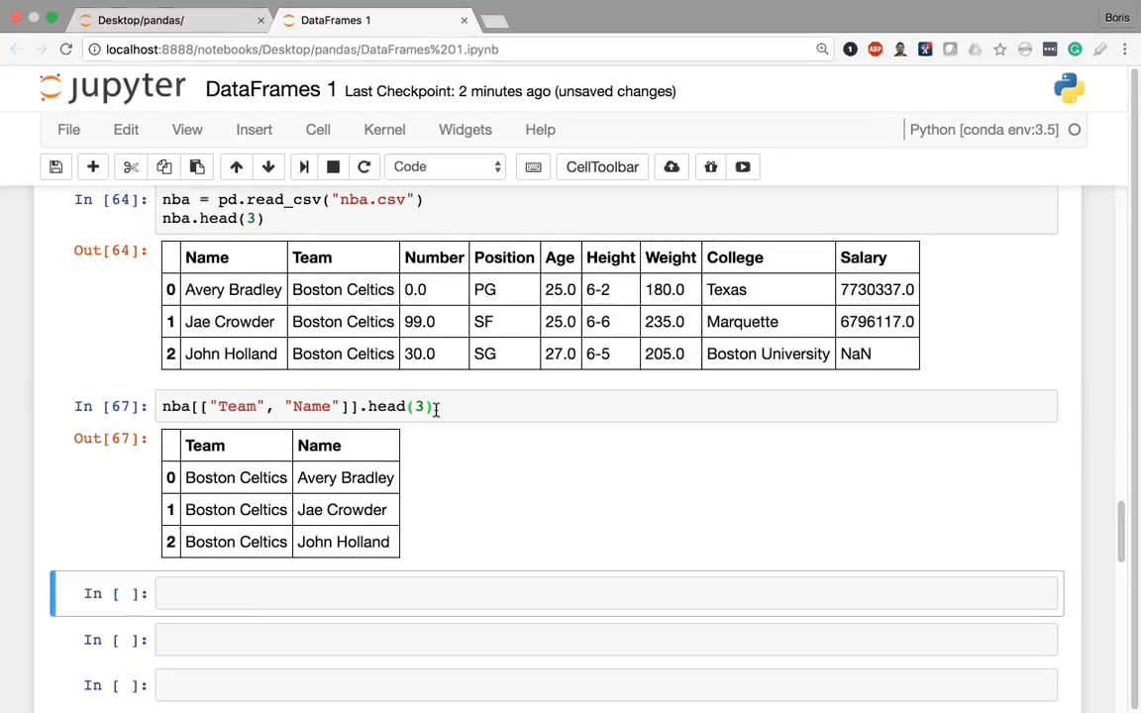
pyautogui.moveTo(454, 409)
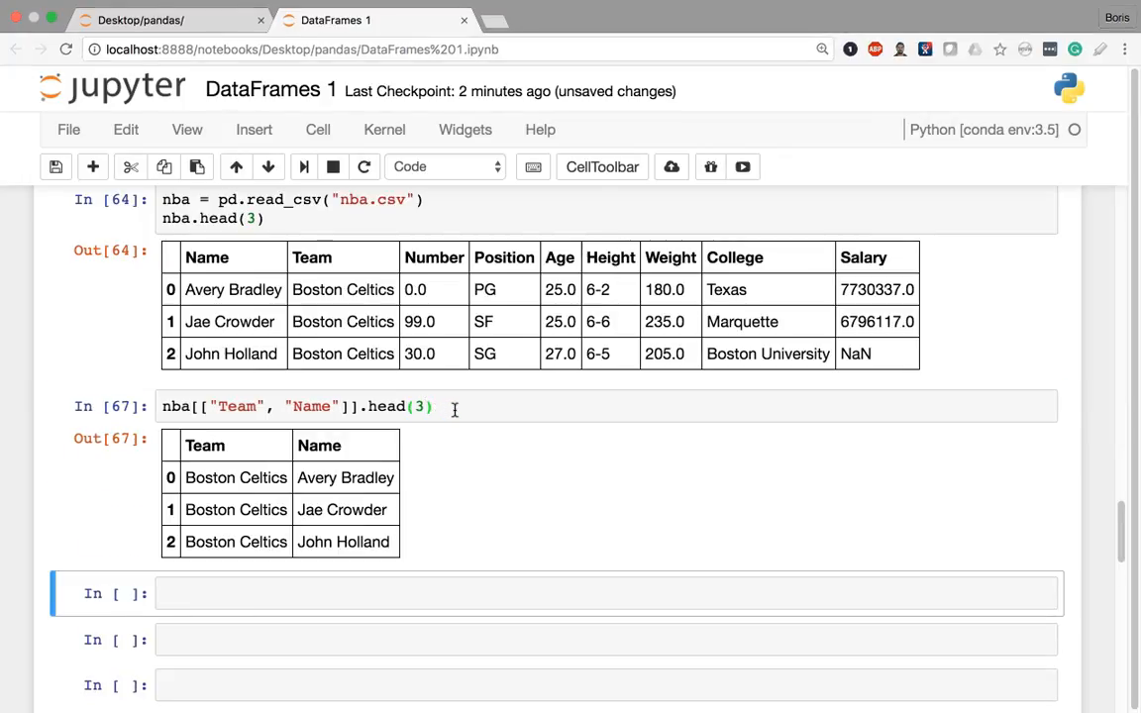
pyautogui.click(453, 408)
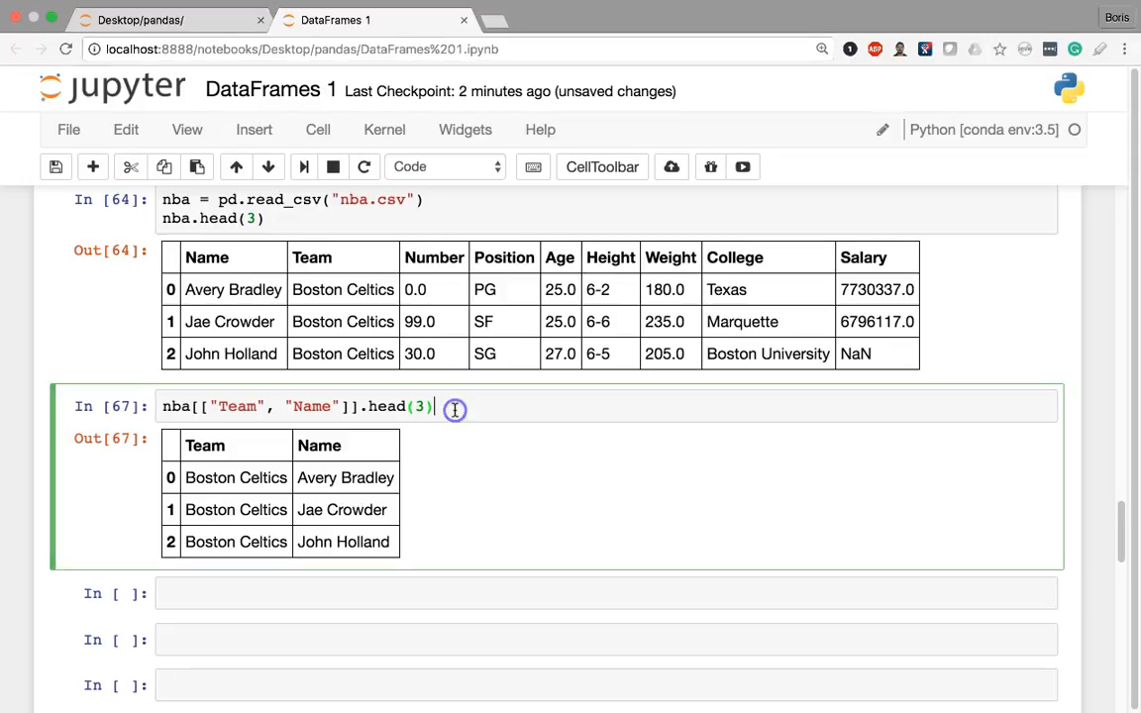
pyautogui.press('enter')
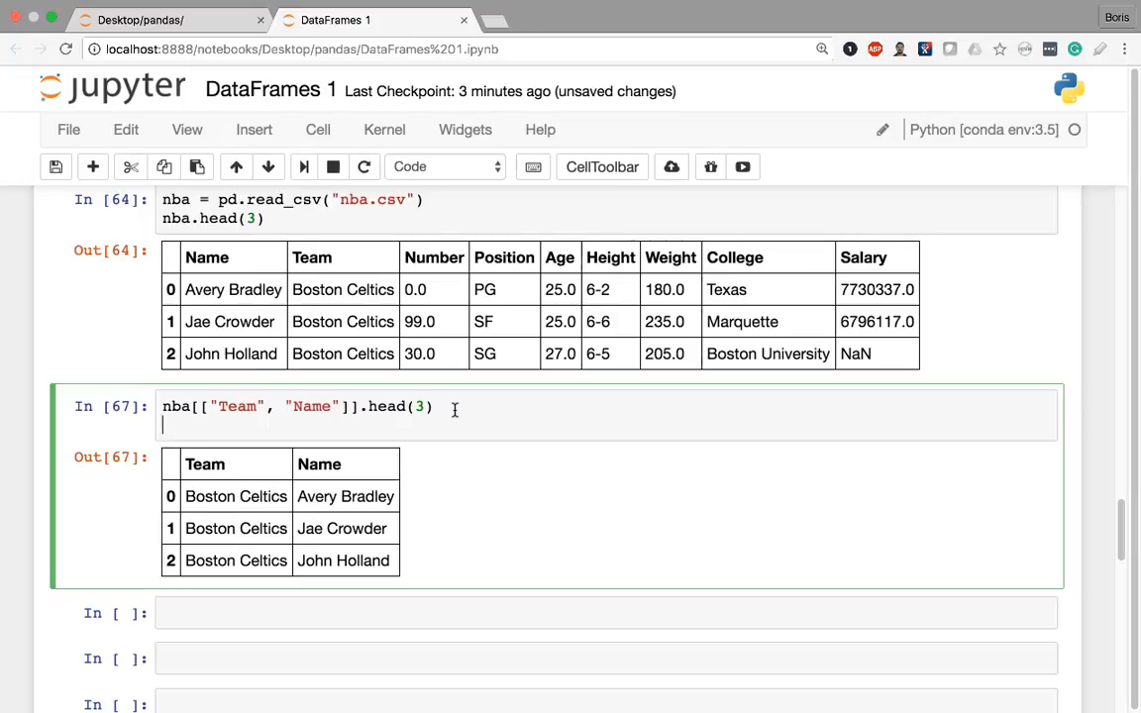
# - Add nba[["Number", "College"]] on the new line and show the two-column result
pyautogui.write('nba[[')
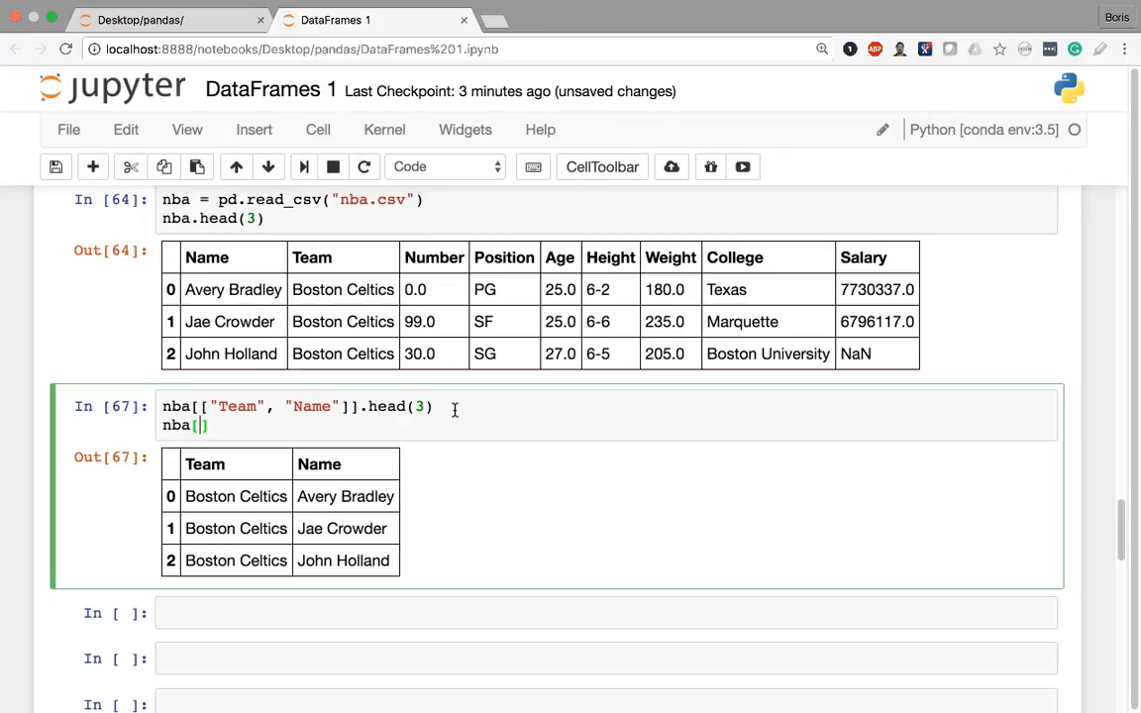
pyautogui.write('[]')
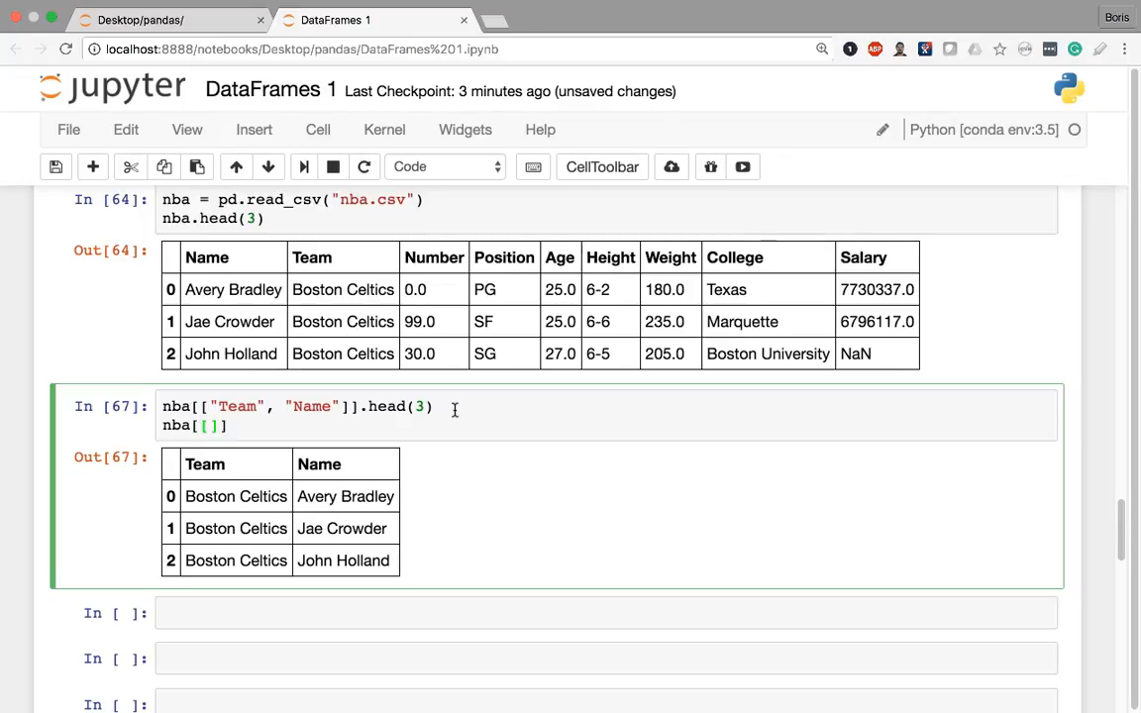
pyautogui.write('"N')
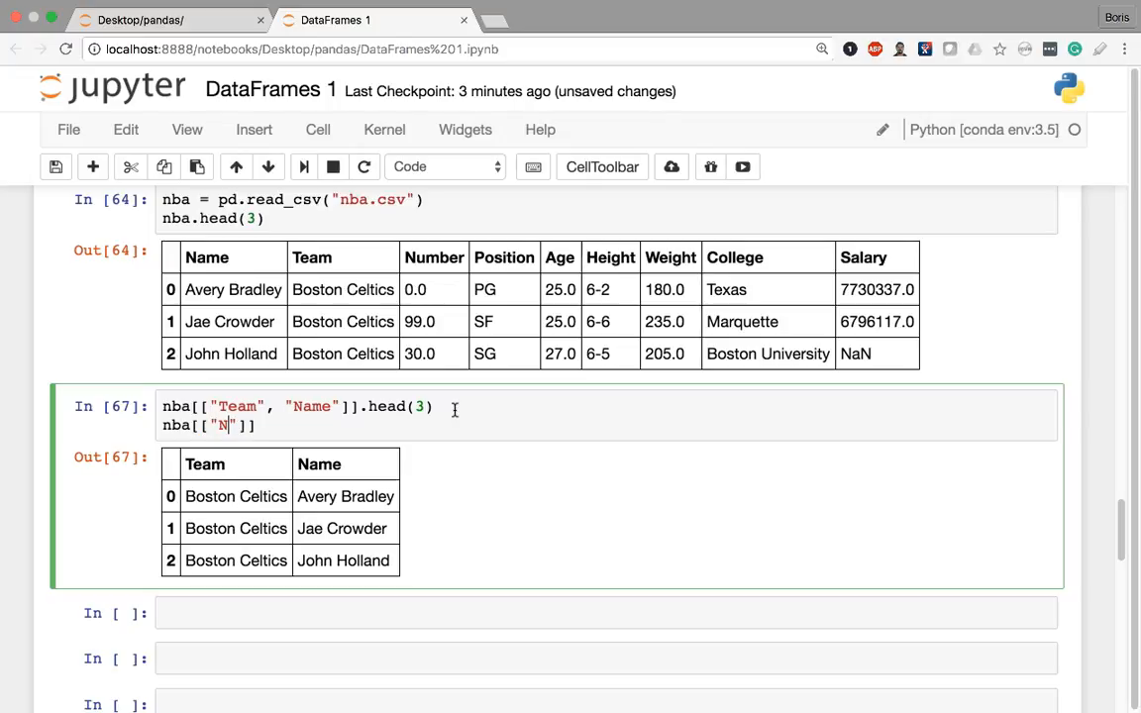
pyautogui.write('umber", "College')
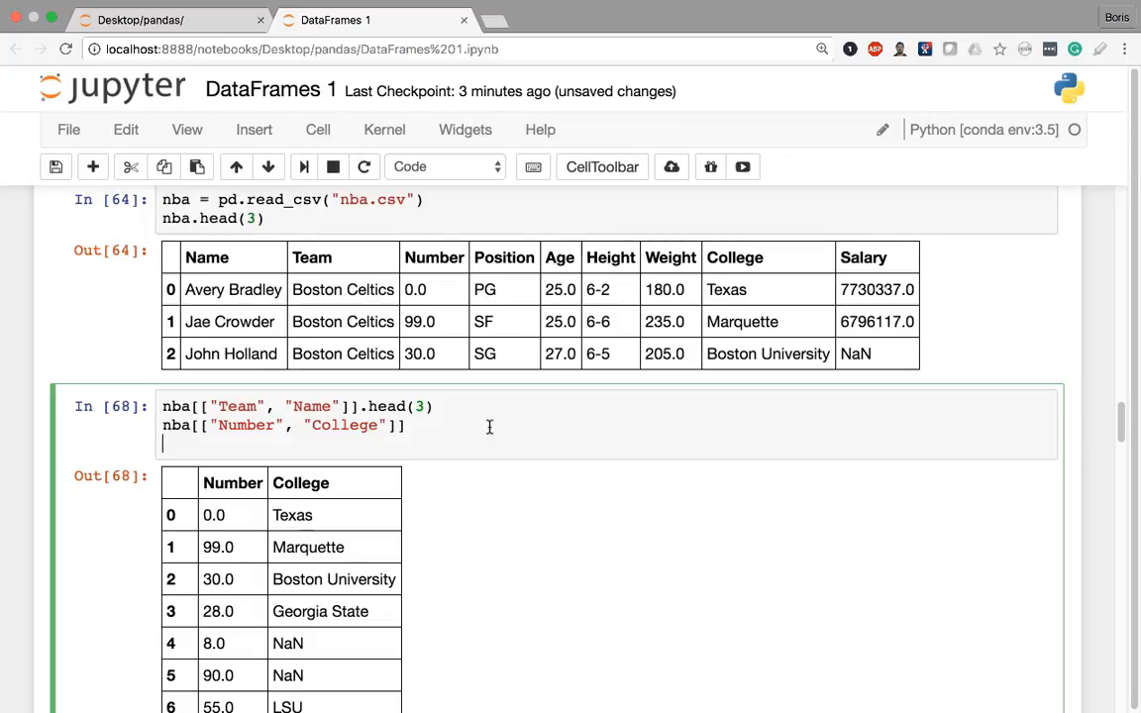
# - Add nba[["Salary", "Team", "Name"]].tail() and show the last five rows
pyautogui.write('nba[]')
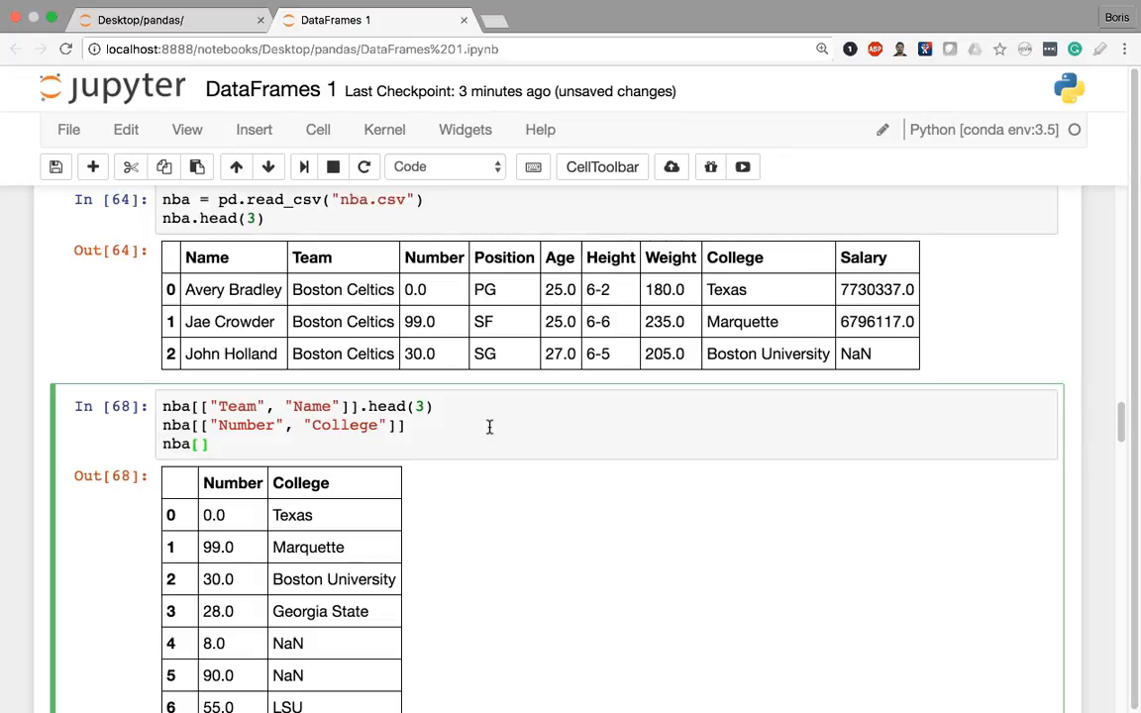
pyautogui.write('[]')
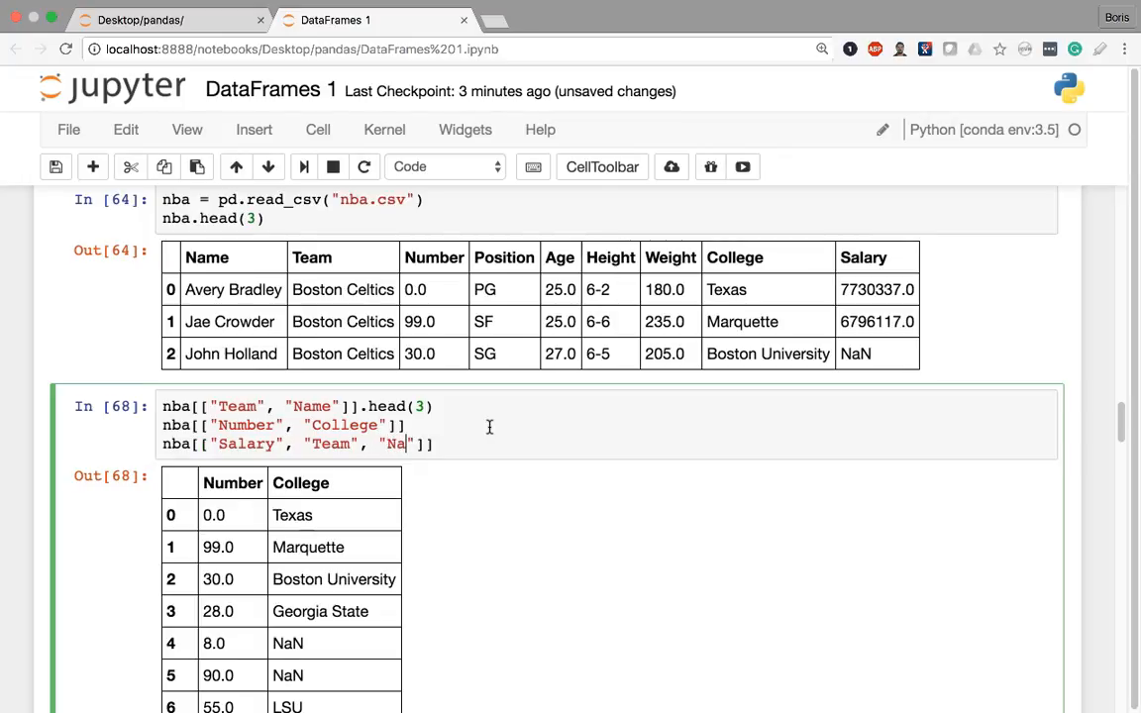
pyautogui.write('me')
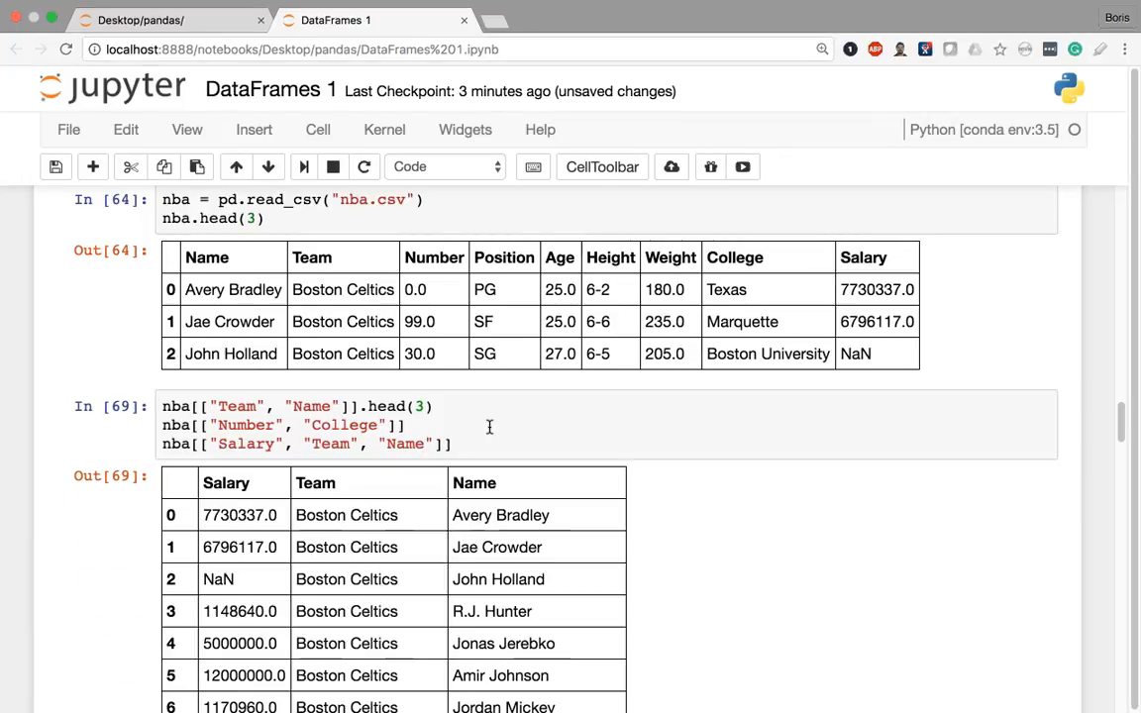
pyautogui.moveTo(511, 428)
pyautogui.write('.')
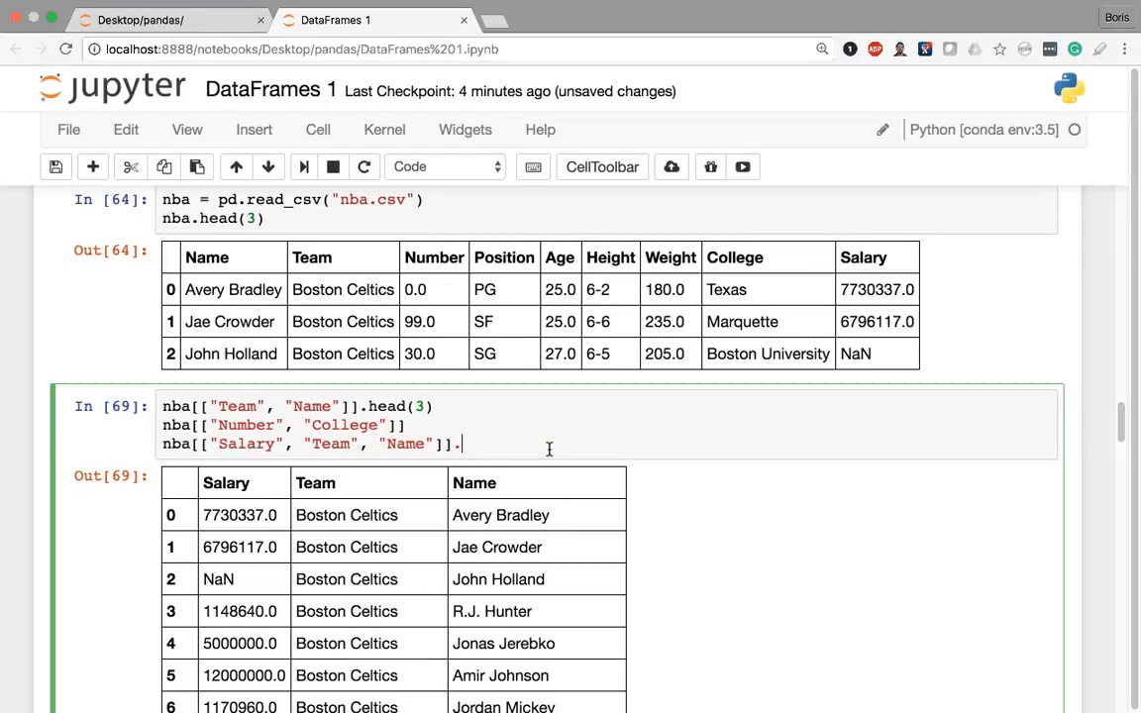
pyautogui.write('tail()')
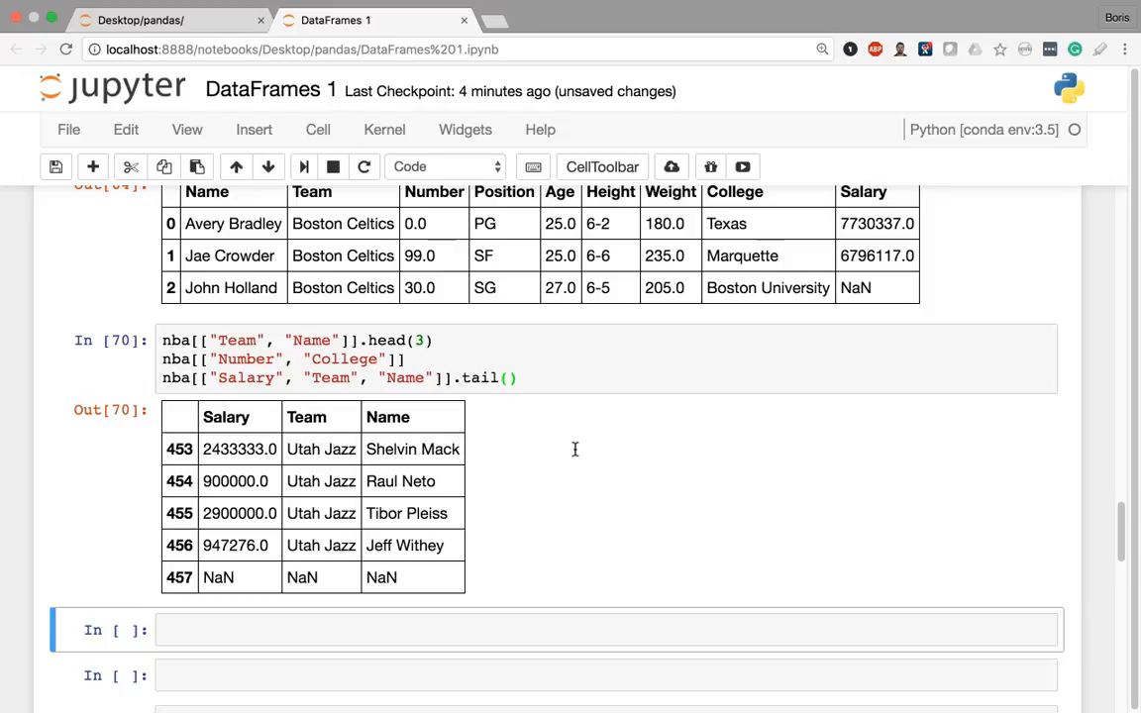
pyautogui.click(214, 377)
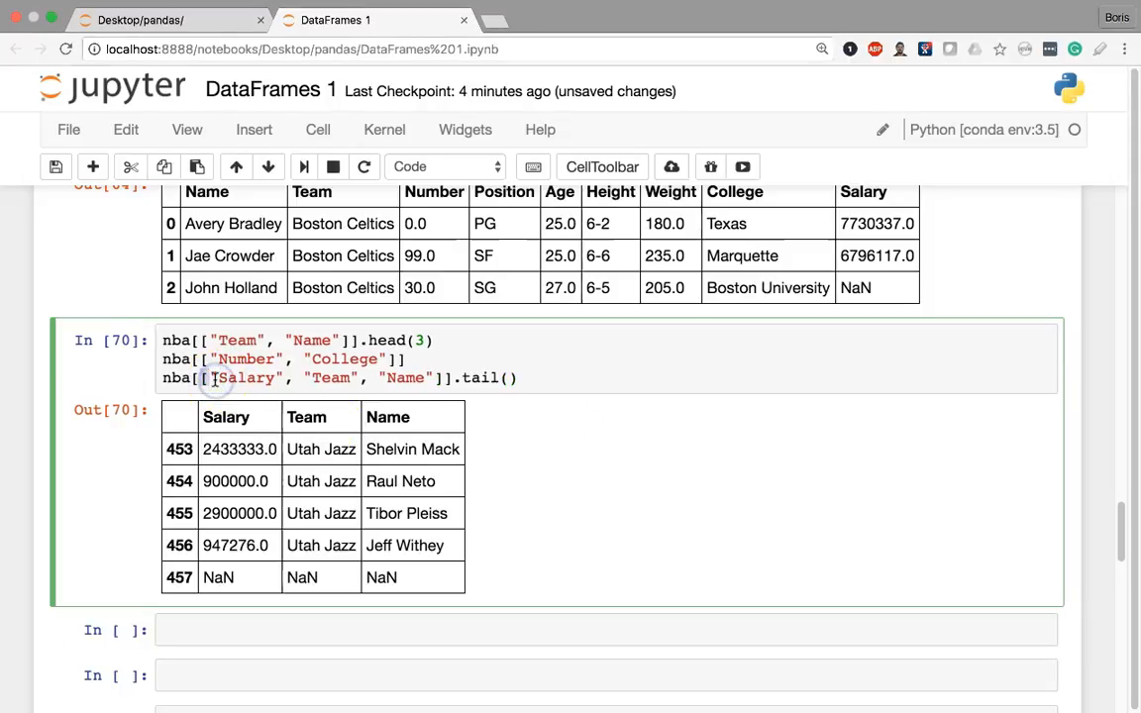
pyautogui.scroll(-3)
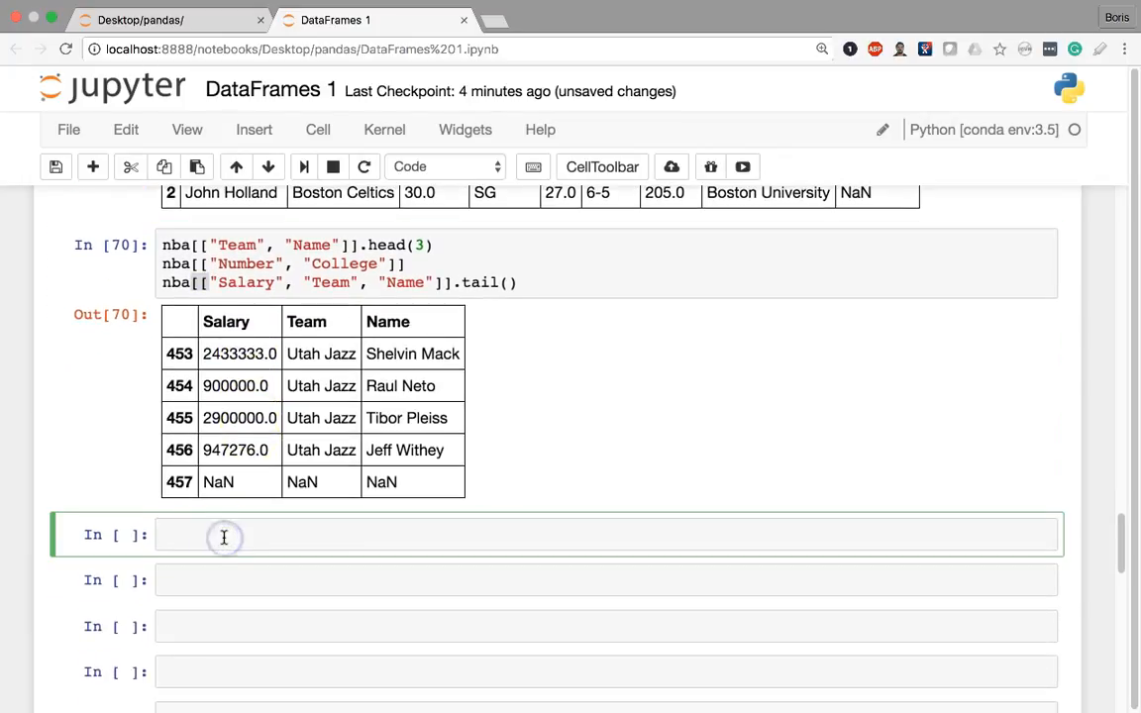
# - In a new cell assign select = ["Salary", "Team", "Name"]
pyautogui.click(222, 535)
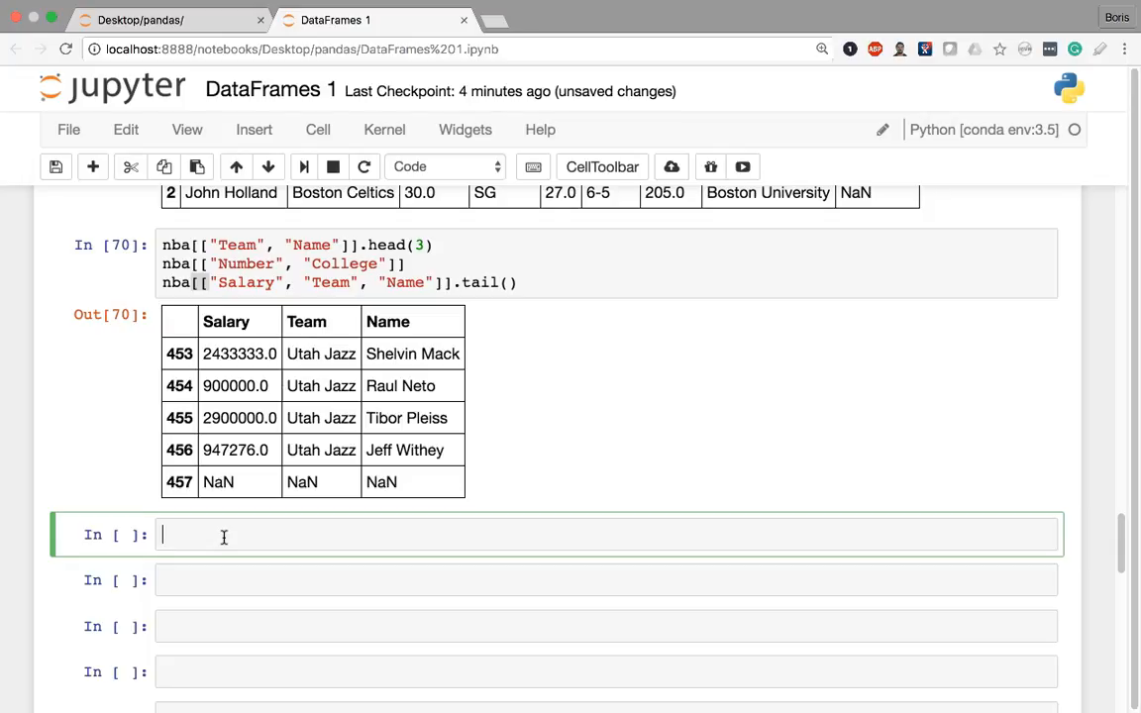
pyautogui.write('[]')
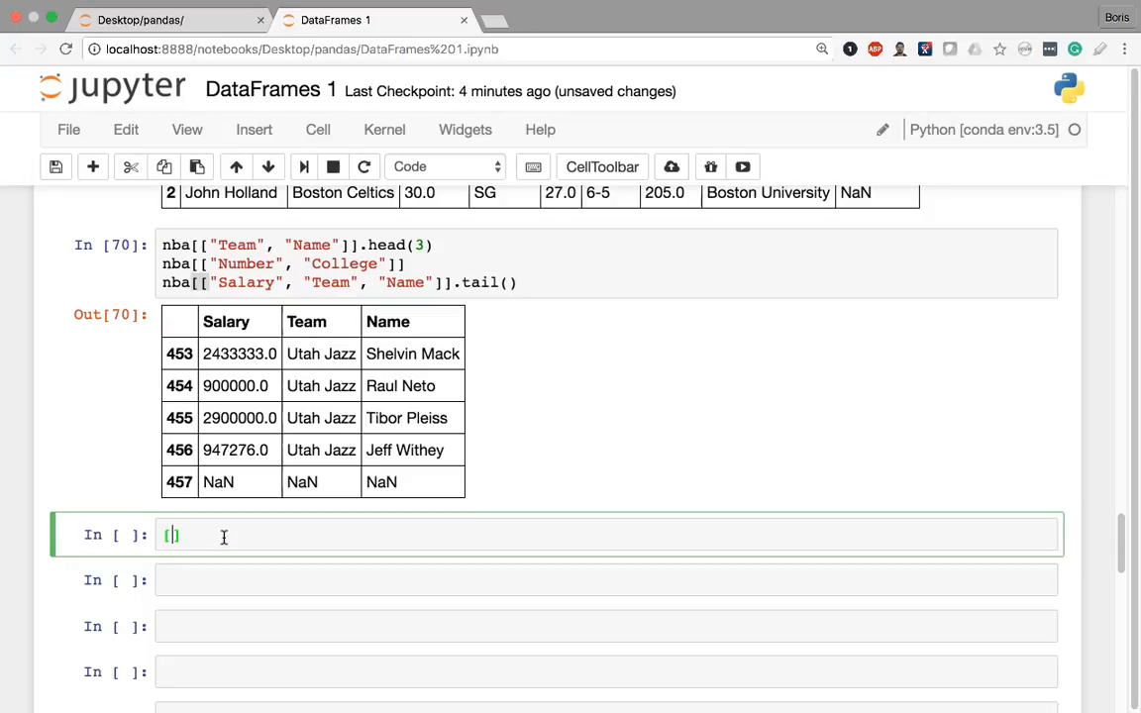
pyautogui.write('["Salary",')
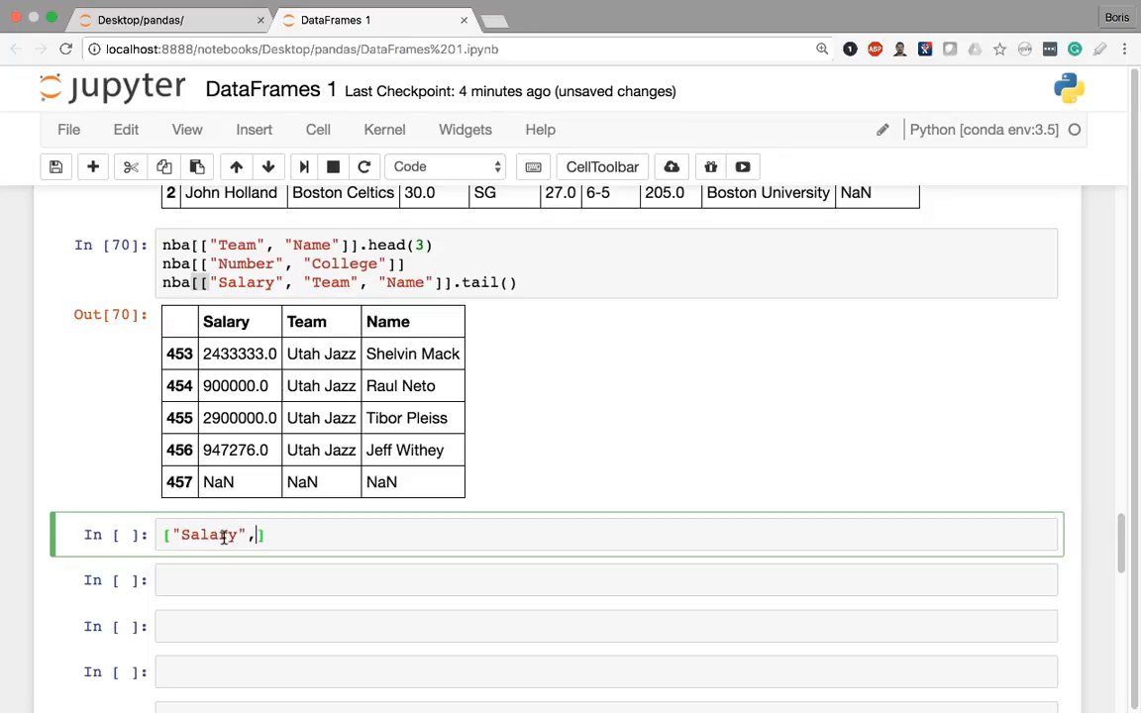
pyautogui.write('"Team", "Name')
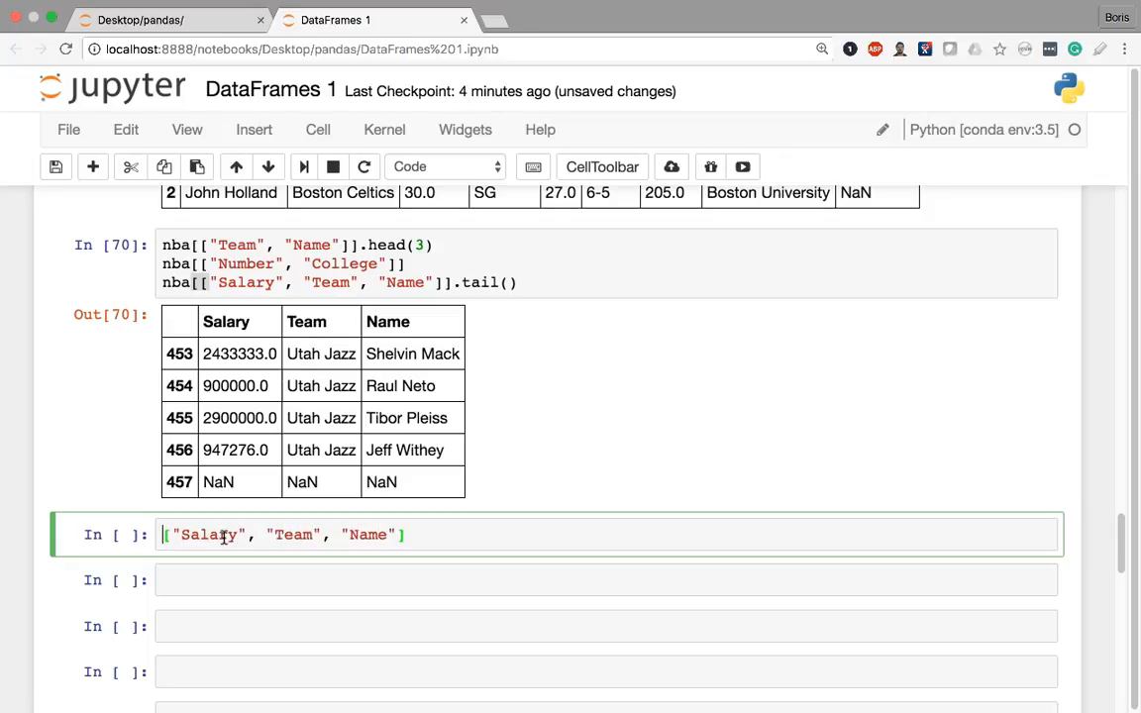
pyautogui.write('=')
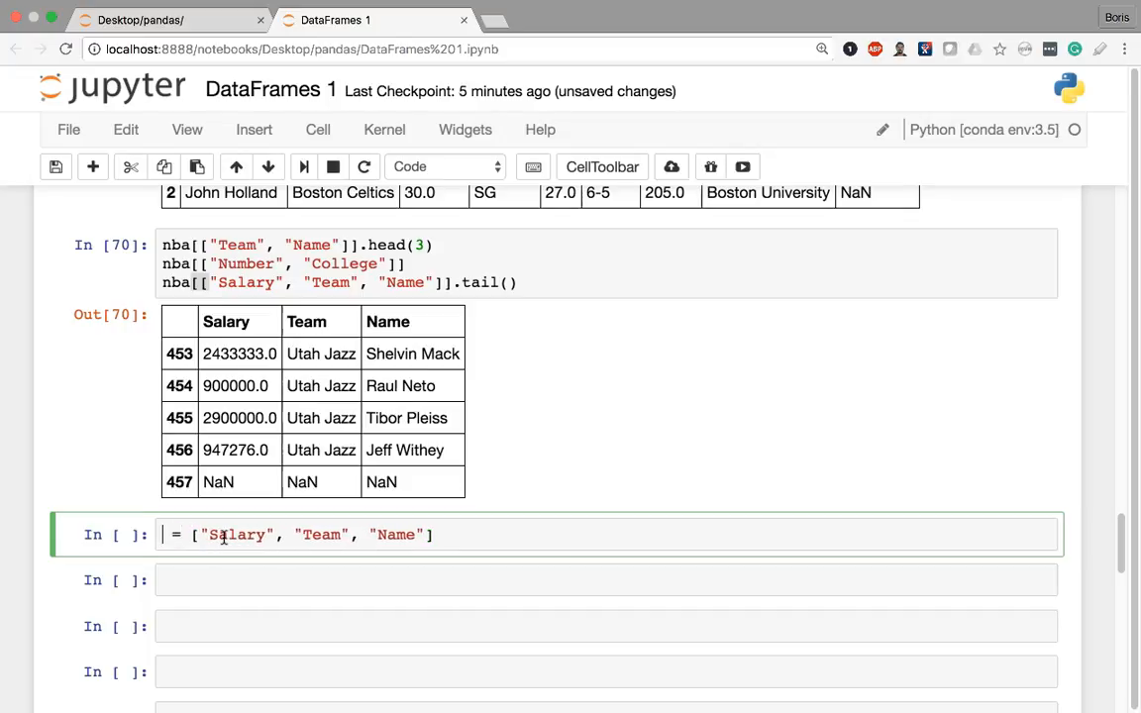
pyautogui.write('select')
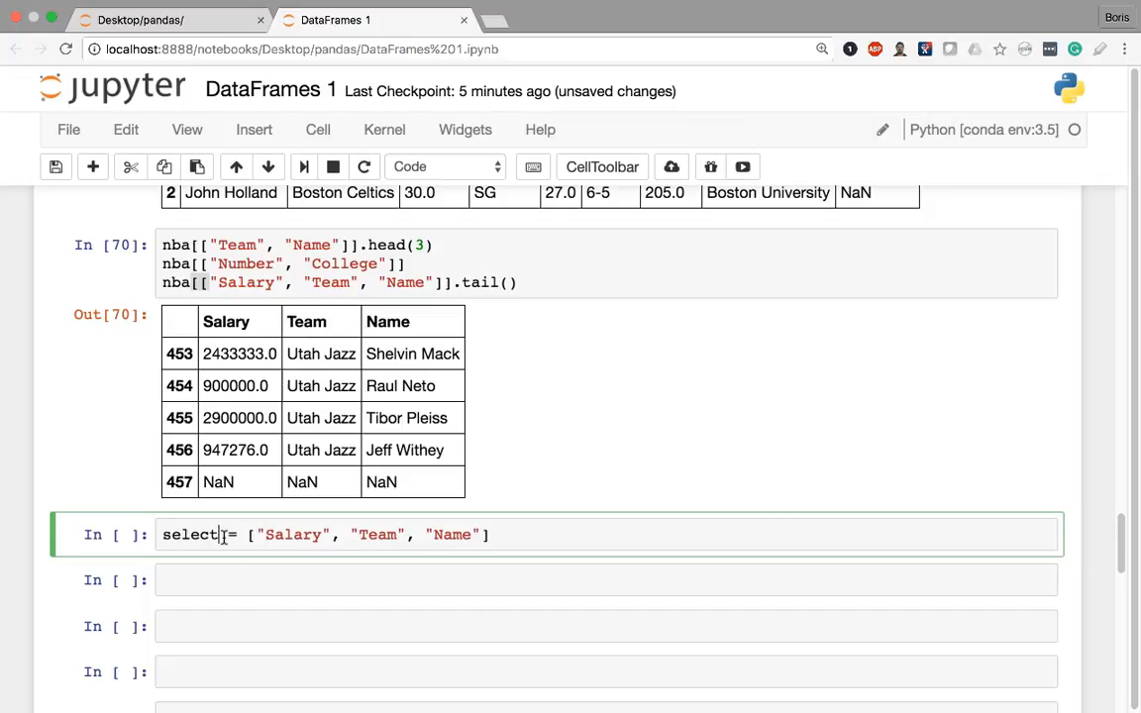
pyautogui.press('enter')
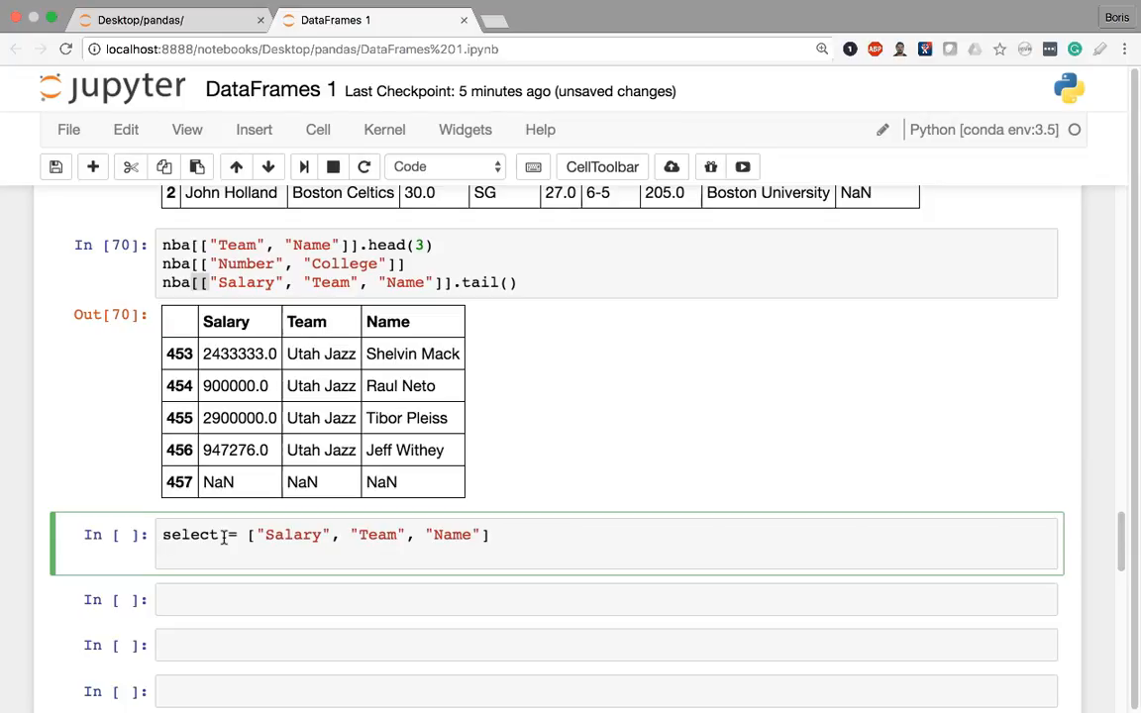
# - Index the DataFrame with nba[select] beneath the assignment
pyautogui.write('nba[]')
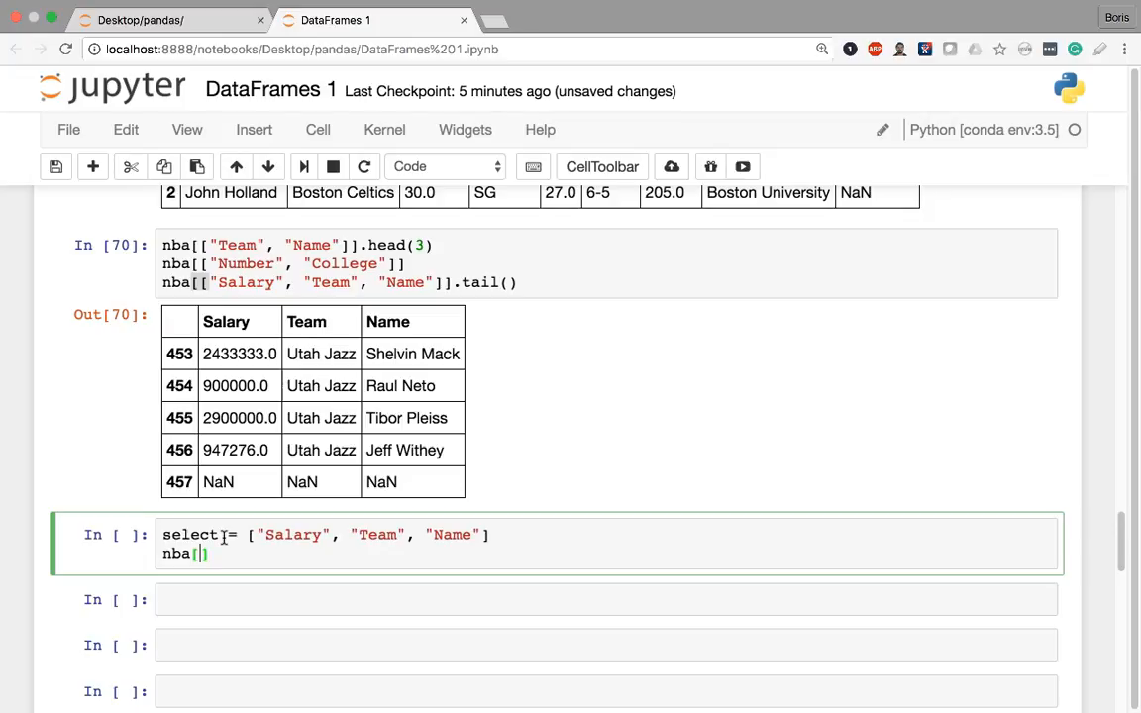
pyautogui.write('select')
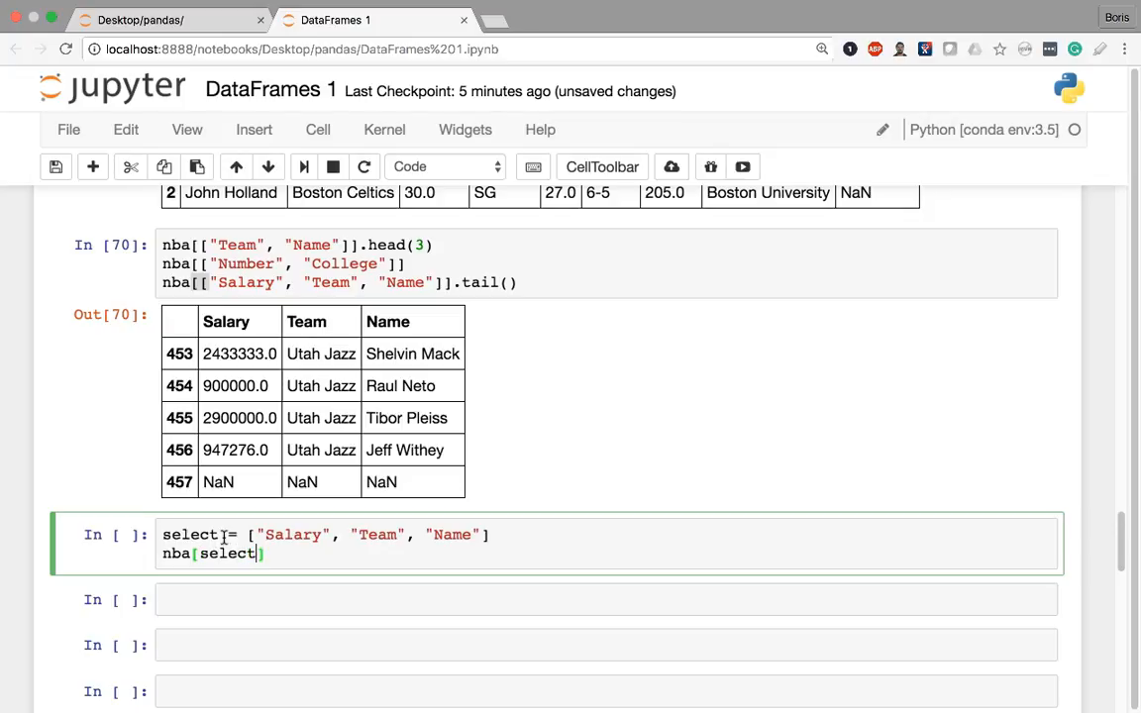